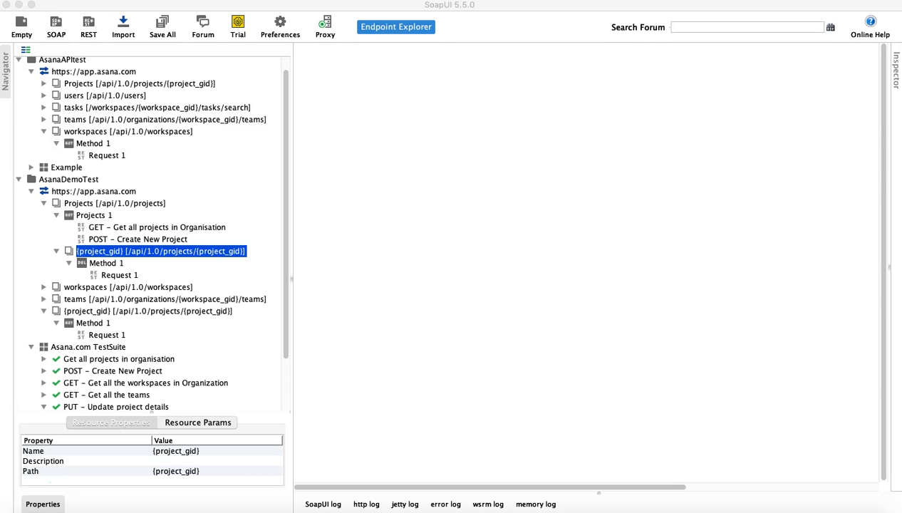
mouse_move(611, 505)
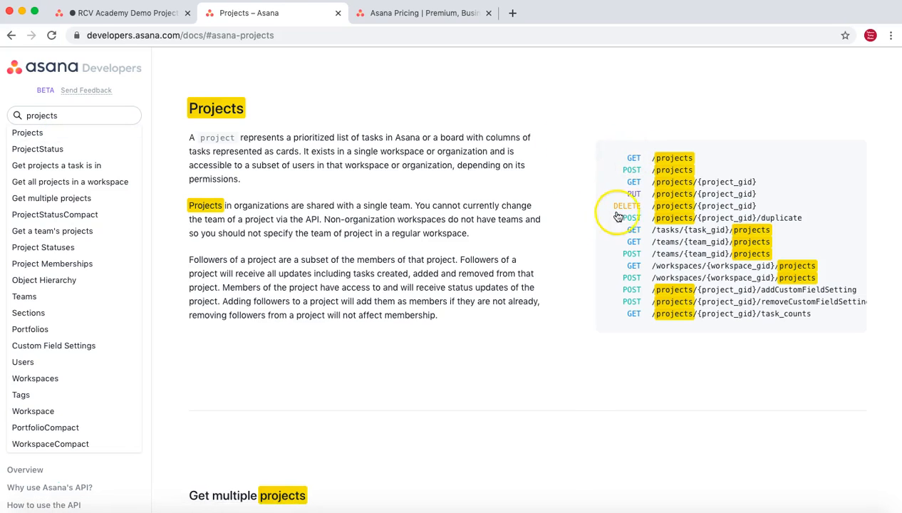
mouse_move(634, 170)
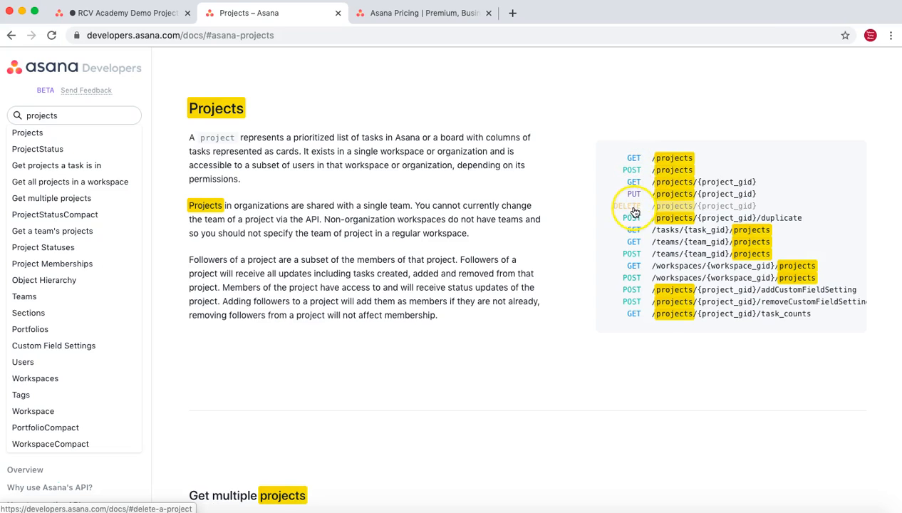
Consult the 'Delete a project' endpoint docs and select its /projects/{project_gid} URL path
click(635, 206)
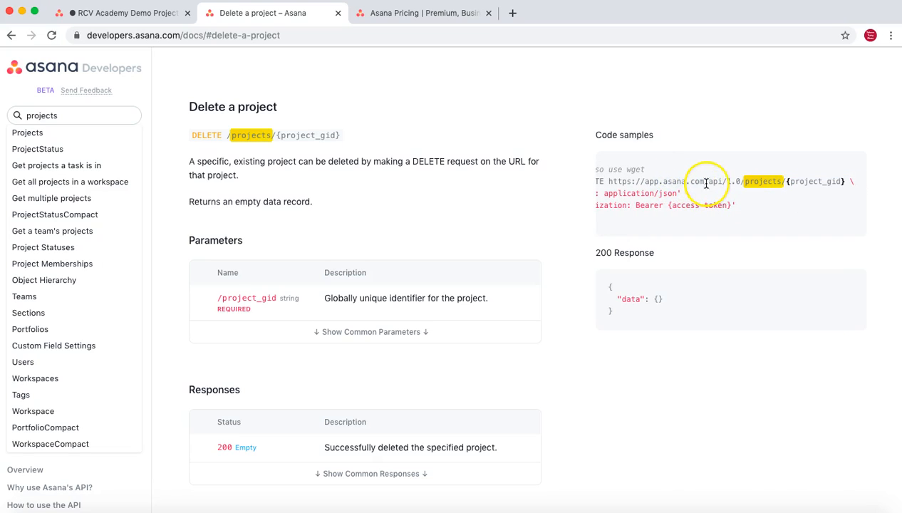
drag(706, 181, 773, 181)
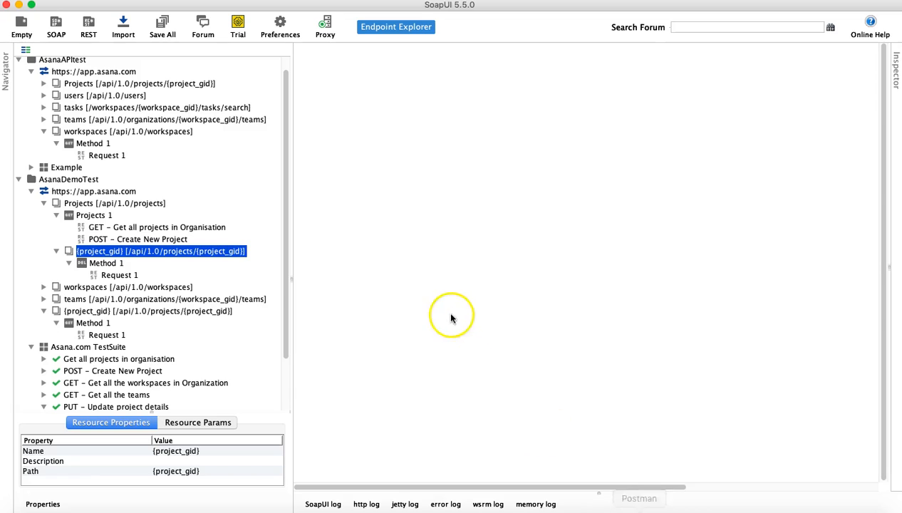
mouse_move(131, 258)
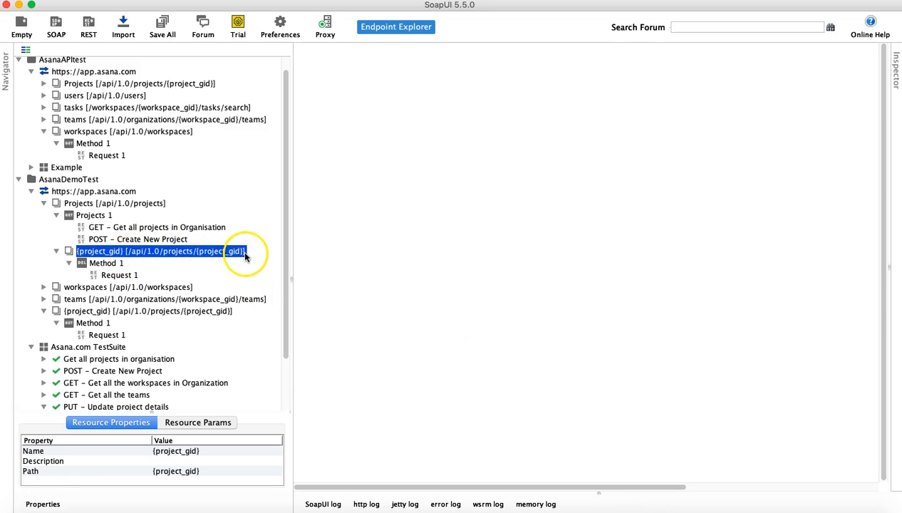
mouse_move(288, 257)
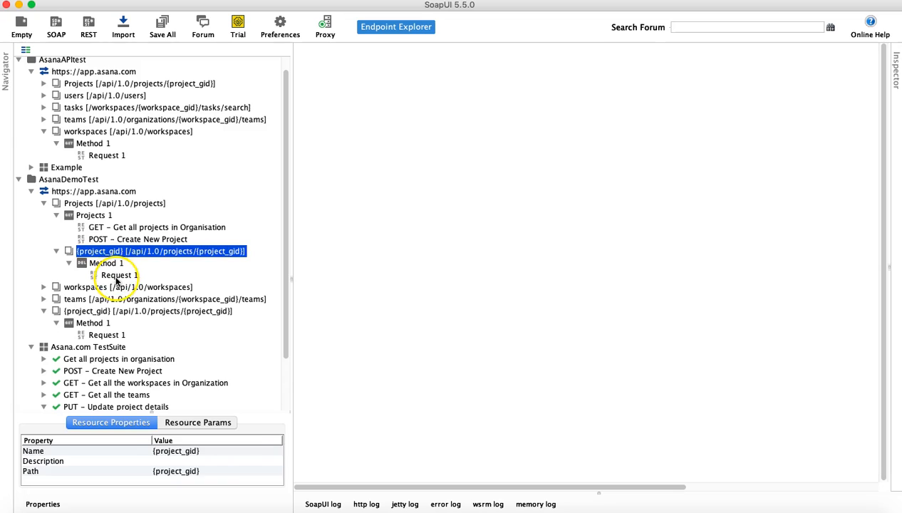
Clone Request 1 under the single-project resource as a new request named Delete
click(120, 275)
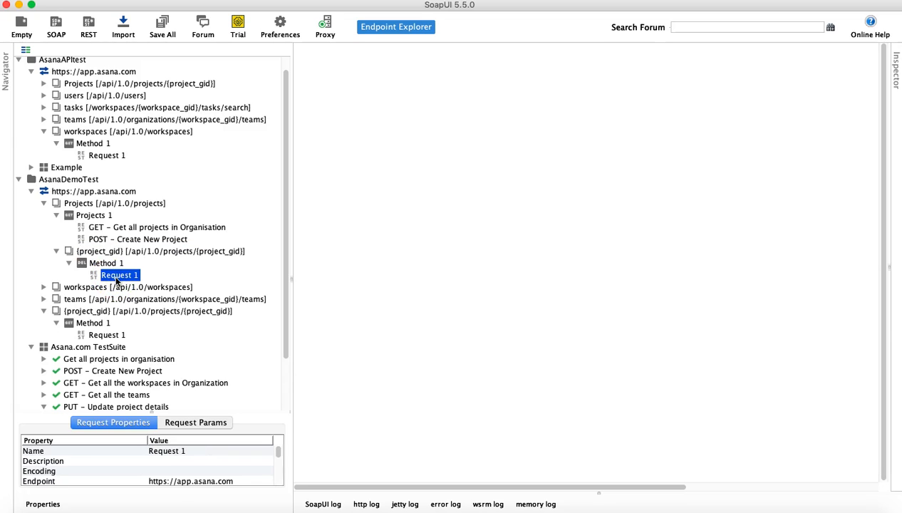
right_click(120, 275)
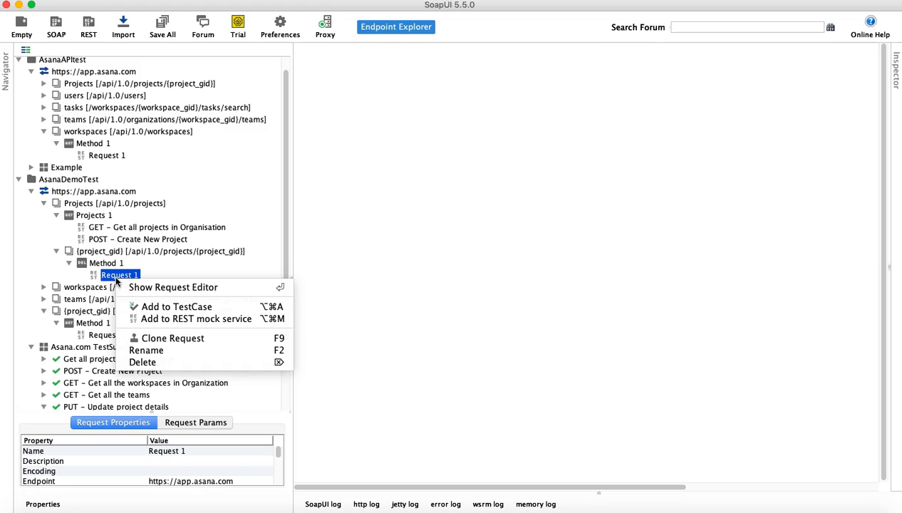
click(173, 338)
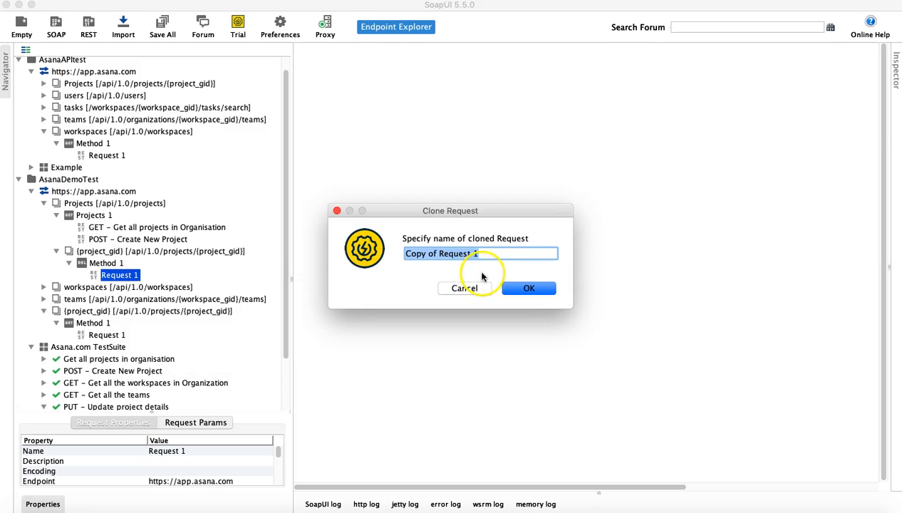
text(Dele)
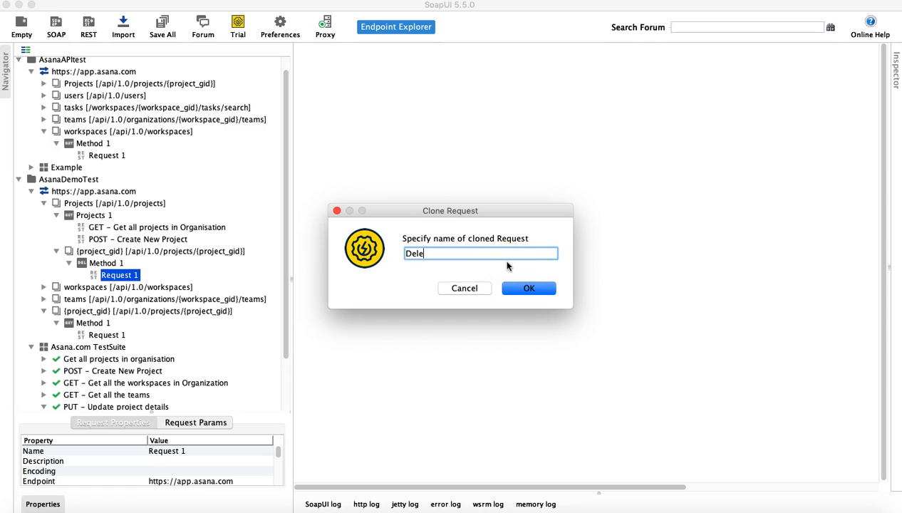
click(529, 288)
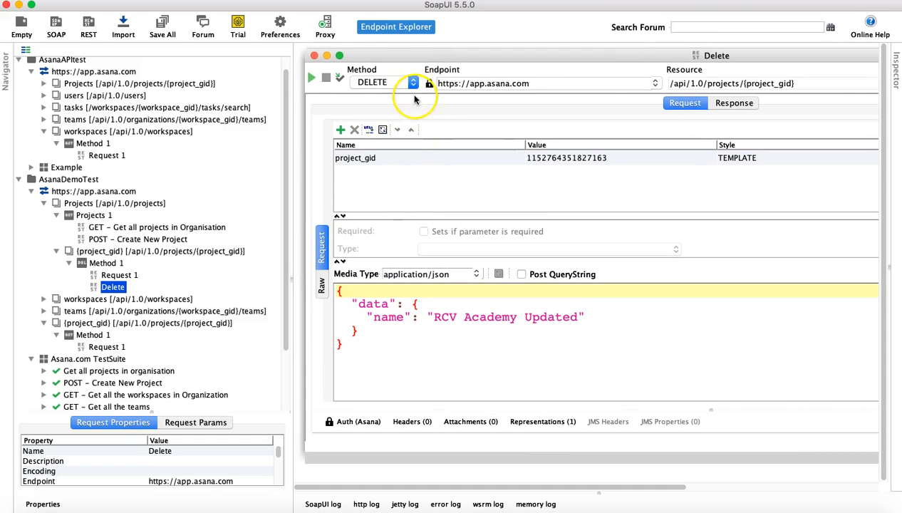
Set the Delete request's HTTP method to DELETE
click(412, 82)
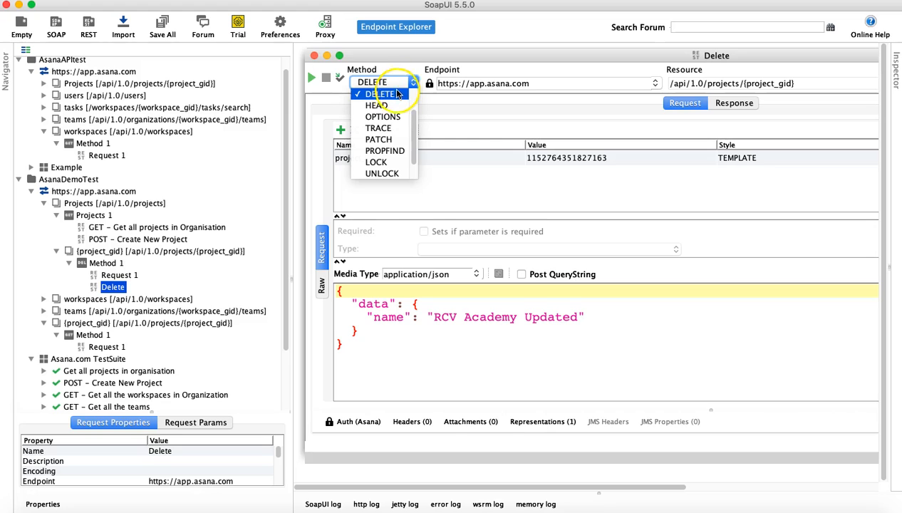
click(385, 94)
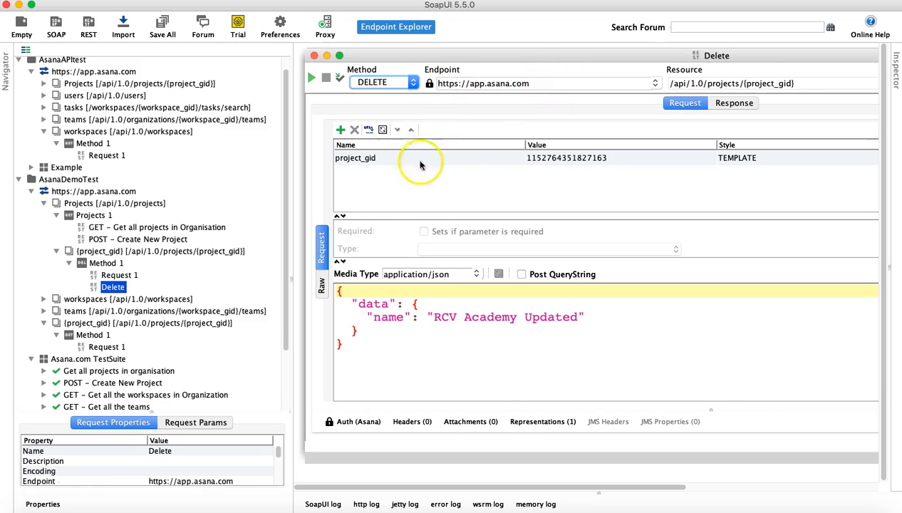
mouse_move(459, 160)
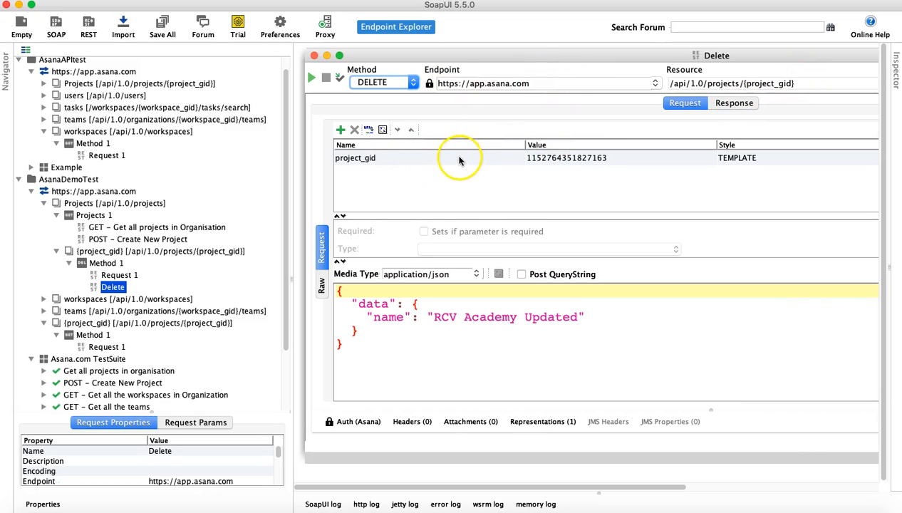
mouse_move(672, 168)
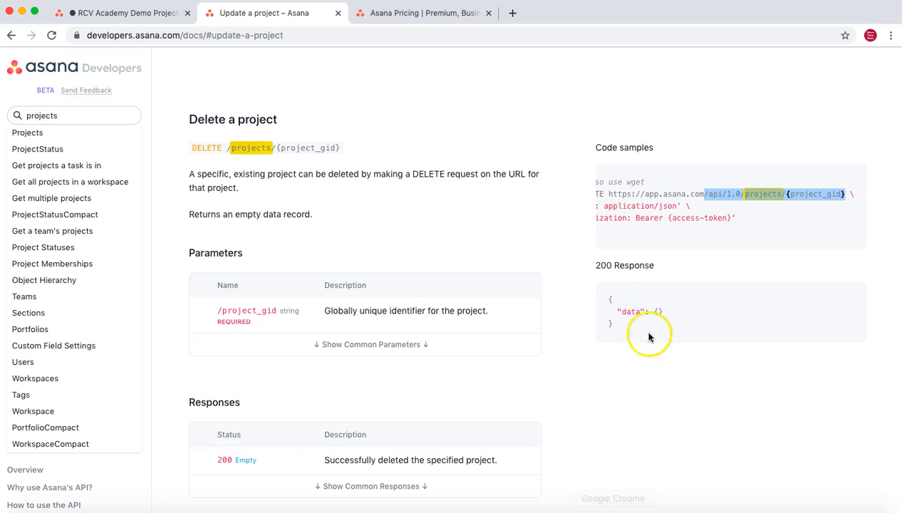
scroll(down, 3)
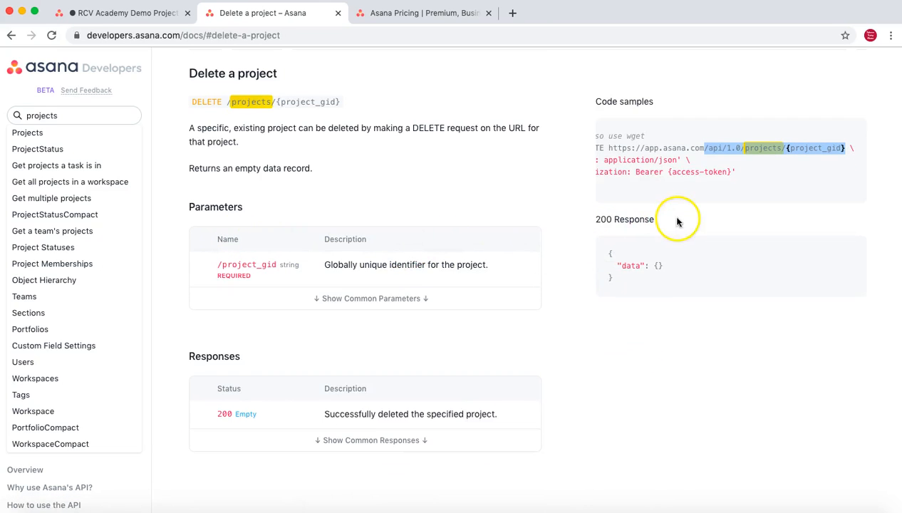
scroll(down, 3)
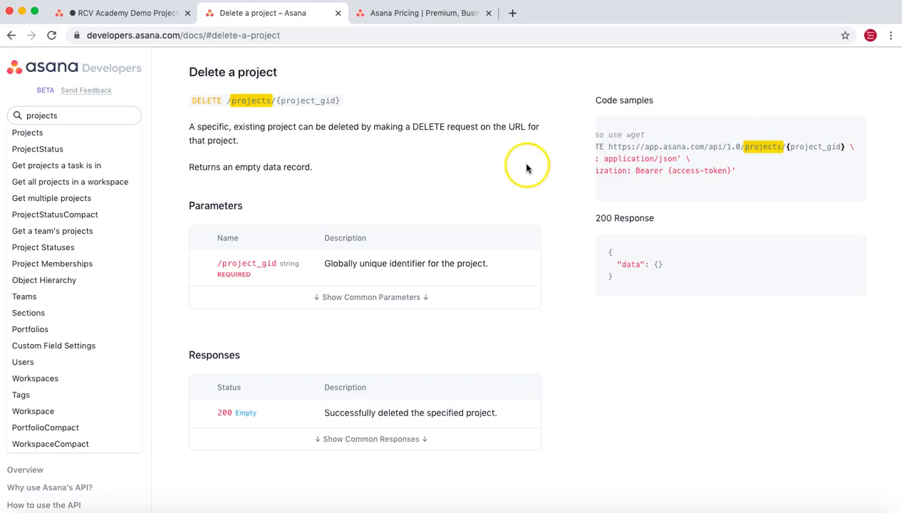
mouse_move(578, 292)
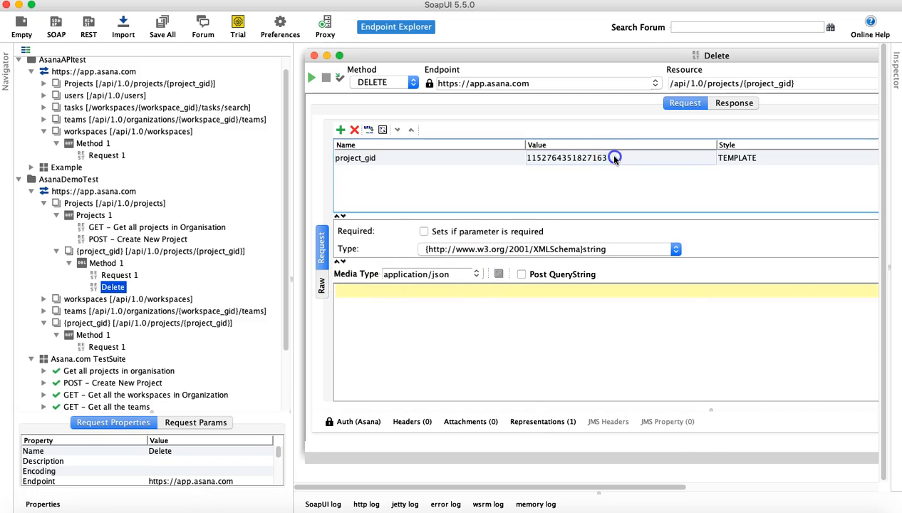
Run the GET all projects request and copy the gid of RCV Academy Updated from the JSON response
double_click(567, 156)
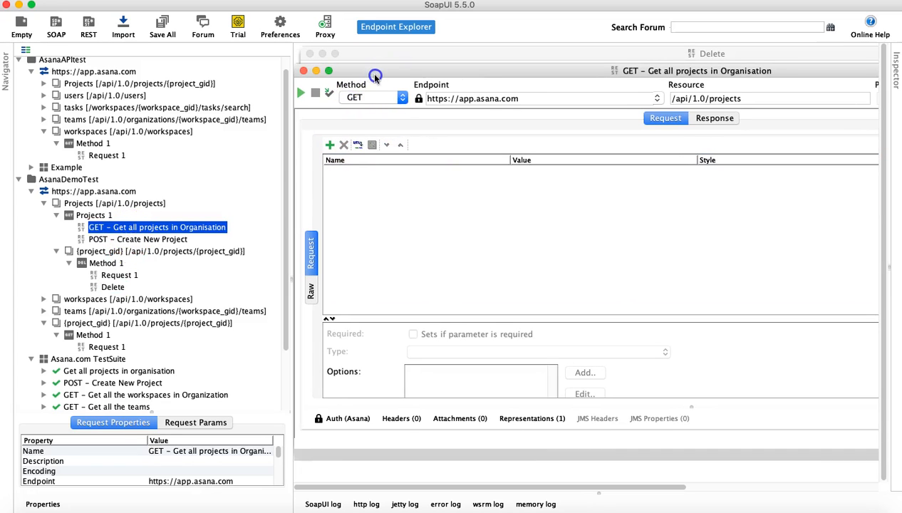
click(300, 93)
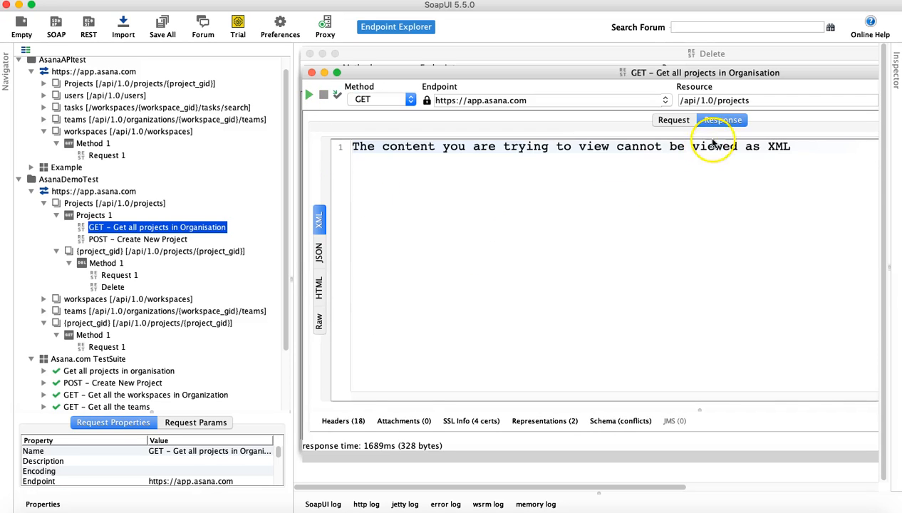
click(319, 253)
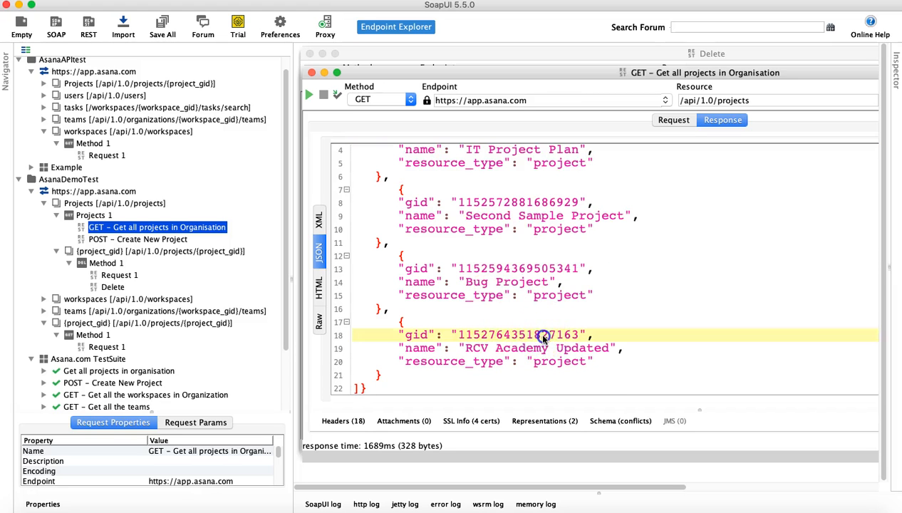
double_click(515, 335)
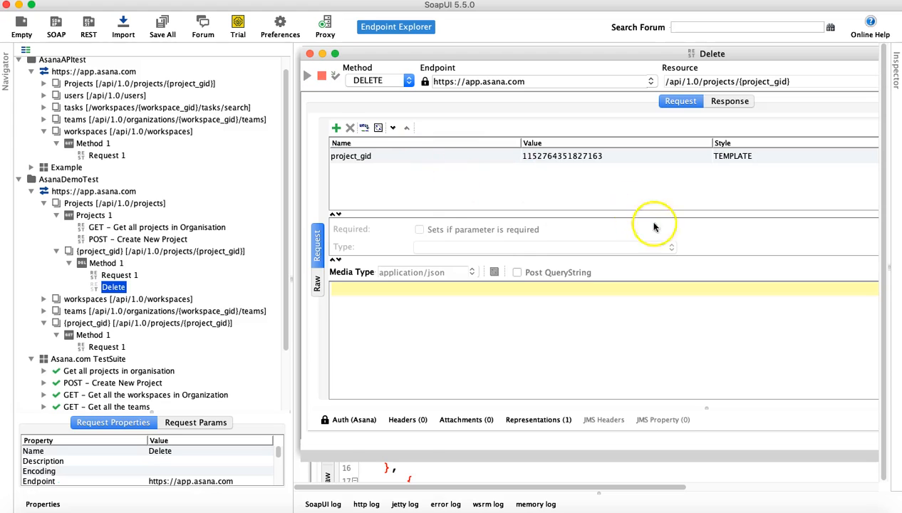
Run the DELETE request for RCV Academy Updated and view its empty data JSON response
click(308, 77)
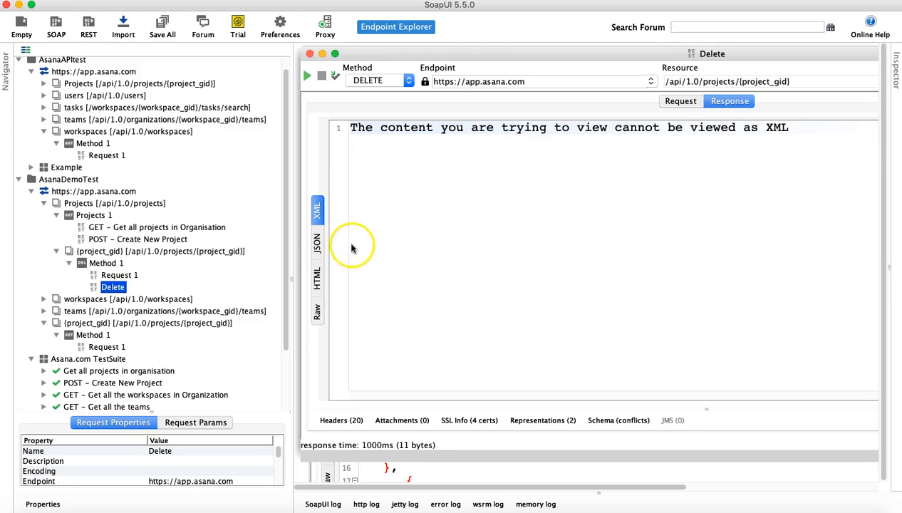
click(316, 246)
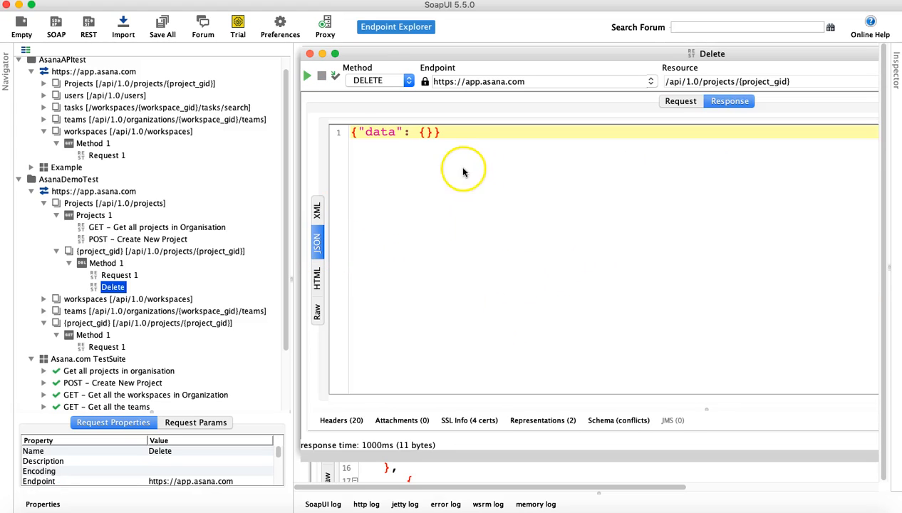
click(350, 131)
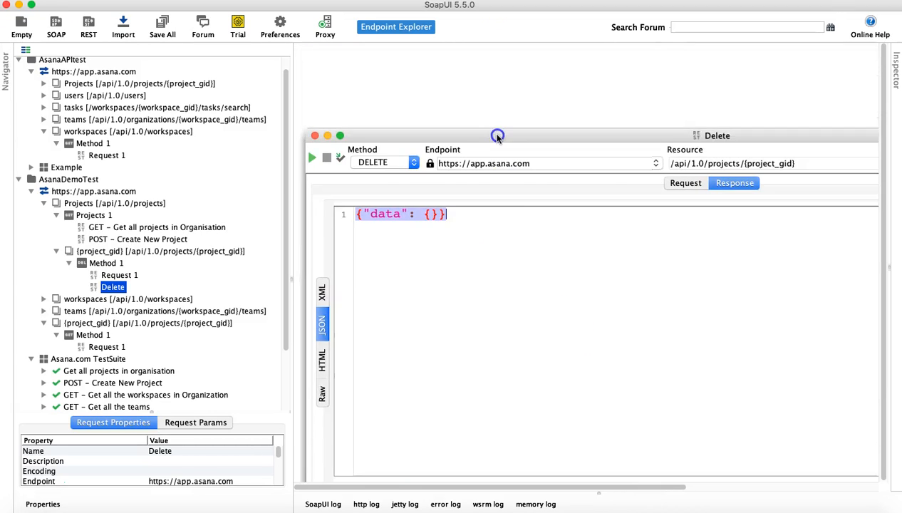
Rerun GET all projects so the list shows only the three remaining projects
click(156, 226)
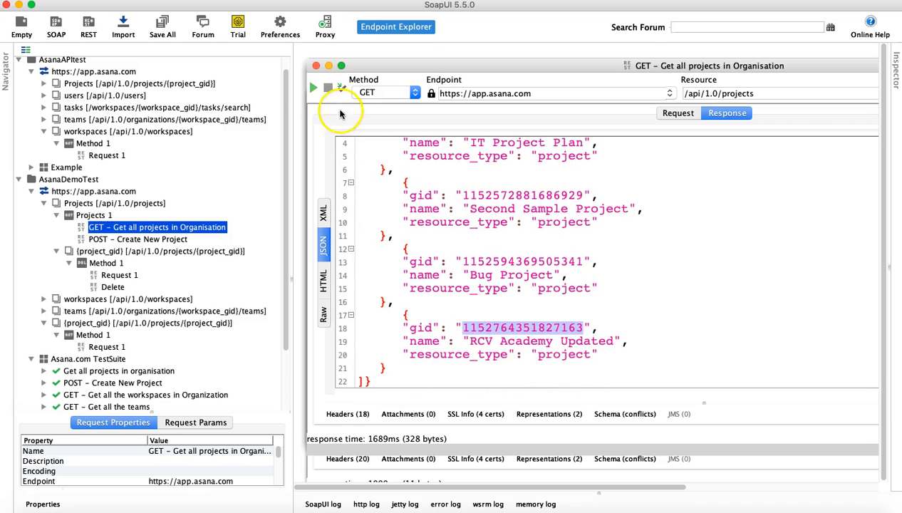
click(312, 87)
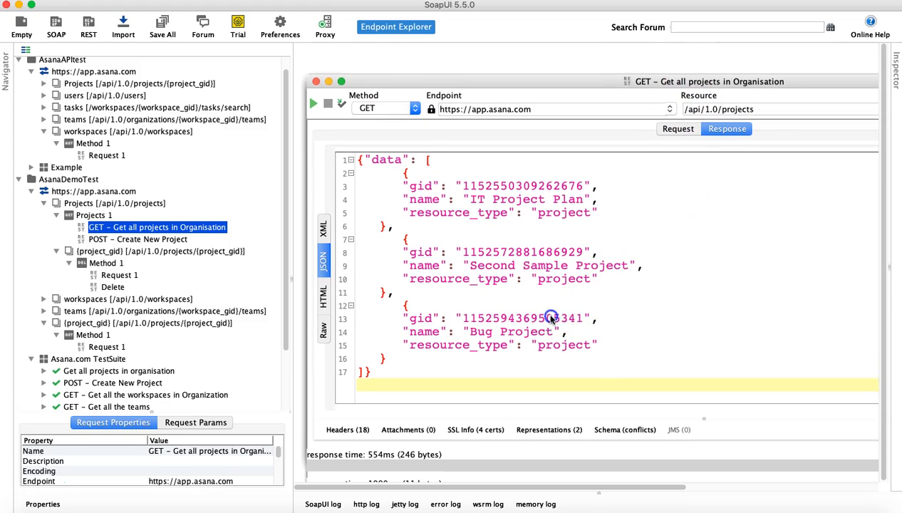
Delete Bug Project via its gid, getting an empty data response, then reopen the project-list request
double_click(522, 318)
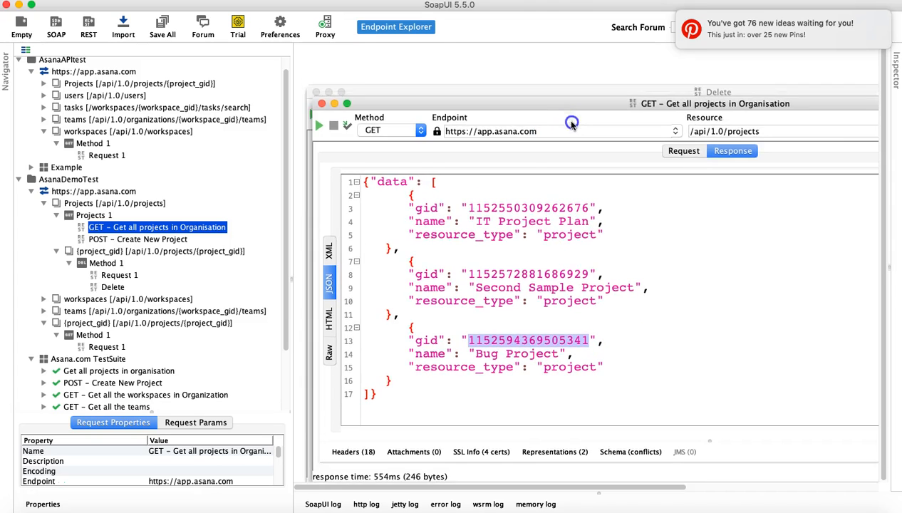
click(113, 287)
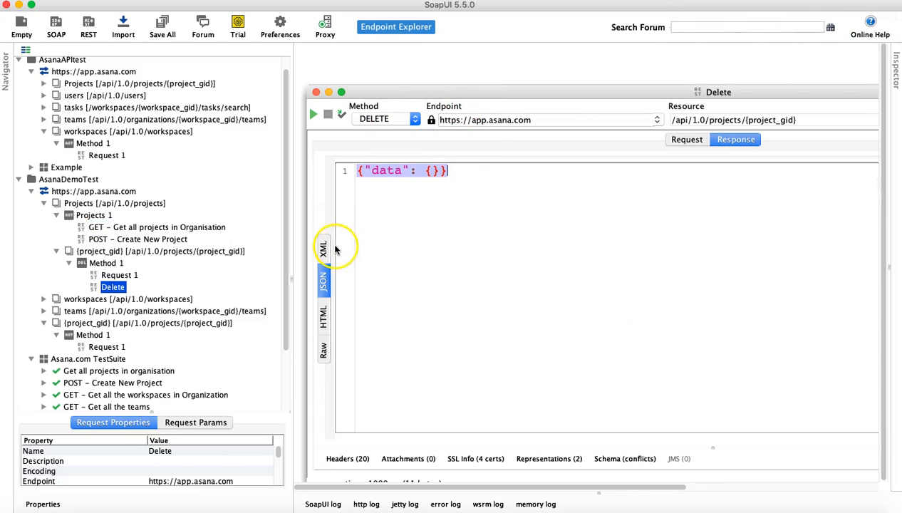
click(687, 140)
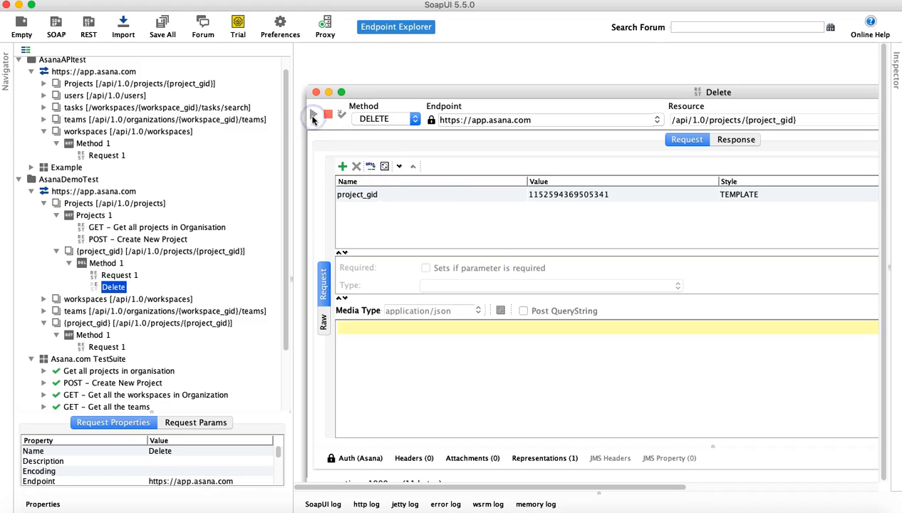
click(314, 114)
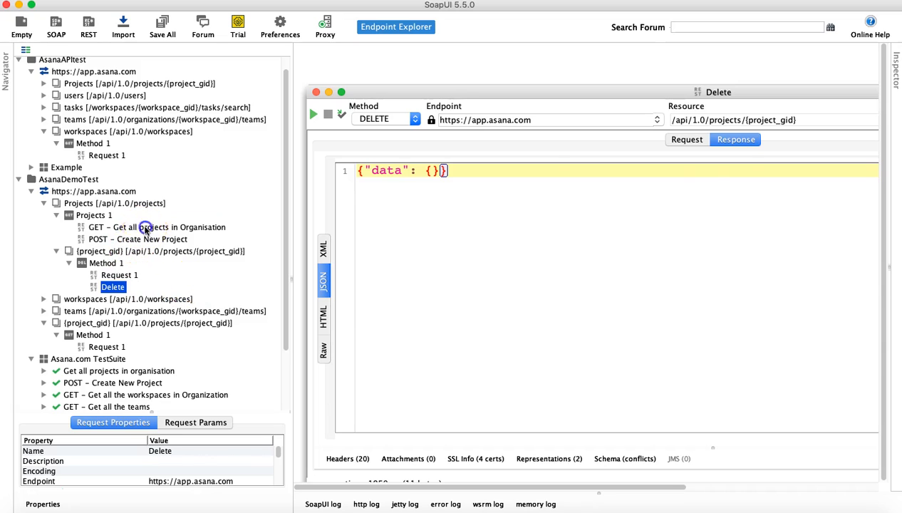
double_click(157, 227)
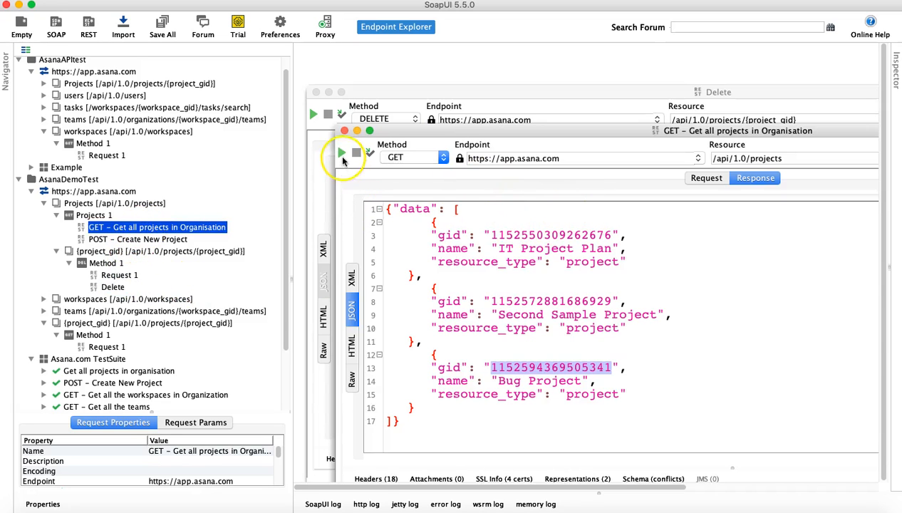